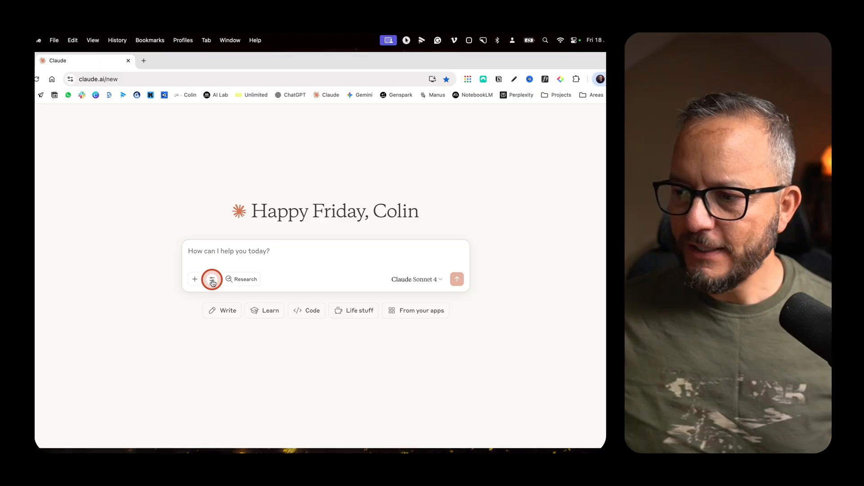
- Browse the Web connectors list showing Gmail, Google Calendar, Notion and Stripe connected
click(212, 279)
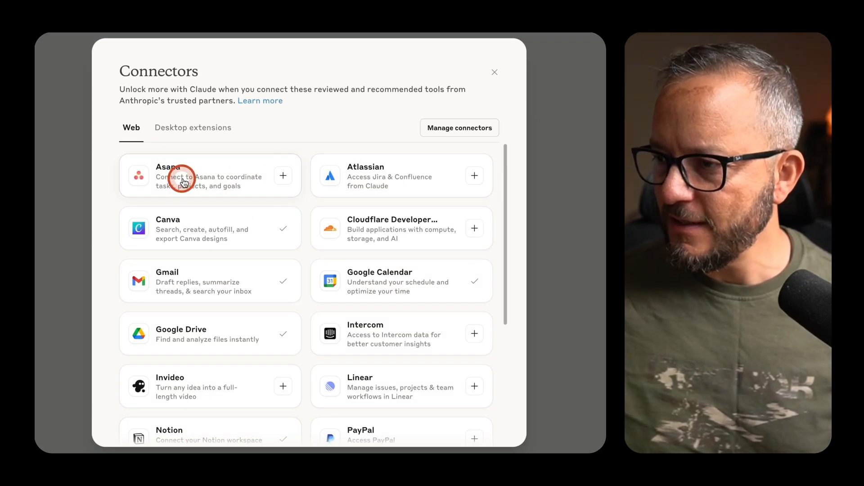
mouse_move(393, 283)
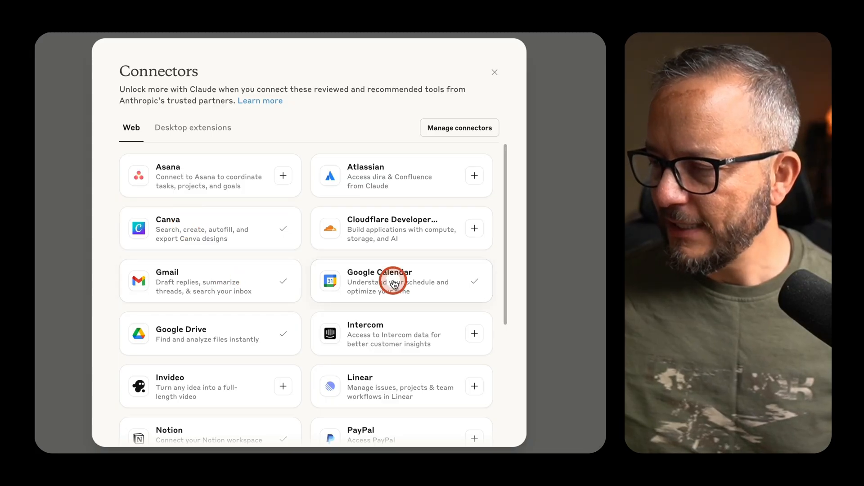
mouse_move(330, 318)
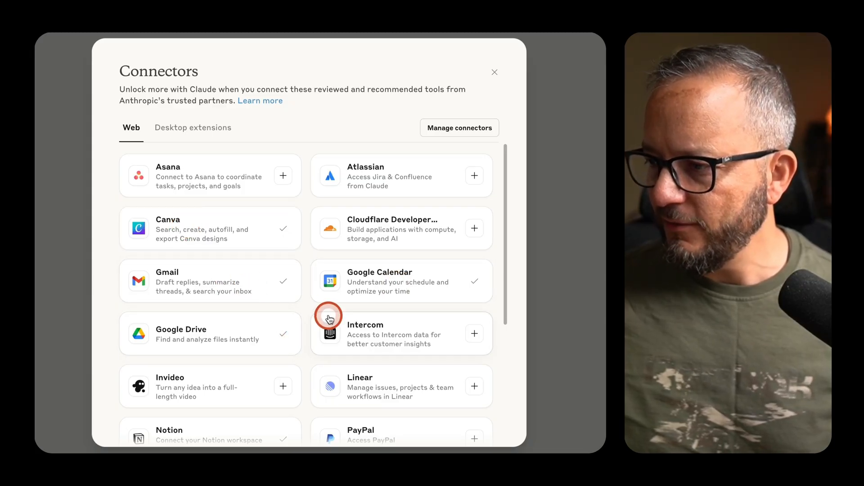
scroll(down, 3)
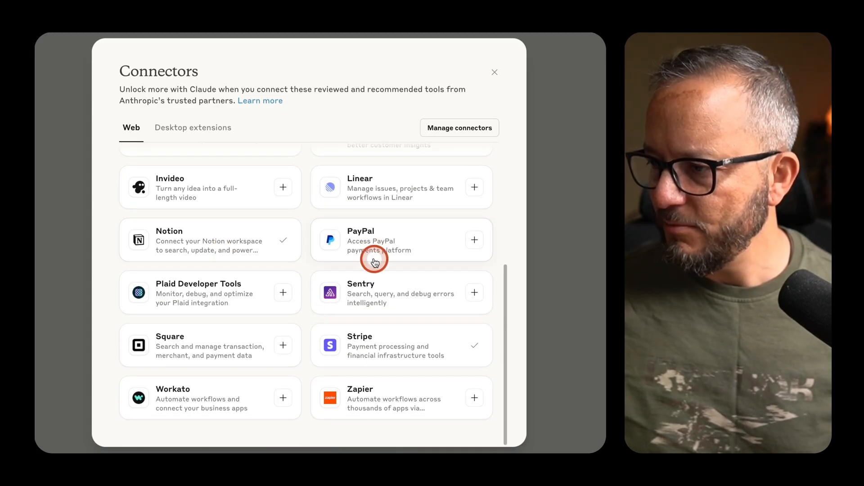
mouse_move(311, 335)
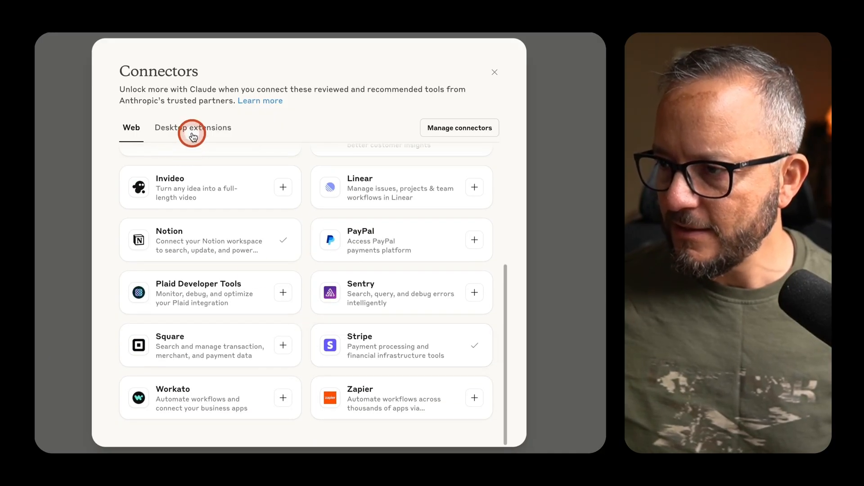
- Browse the Desktop extensions list, such as PDF Filler and Control your Mac, then close the catalog
click(193, 128)
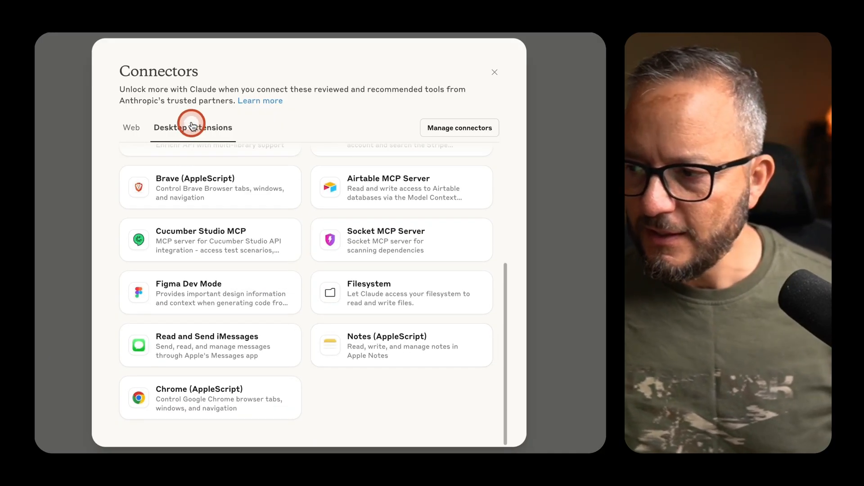
mouse_move(247, 137)
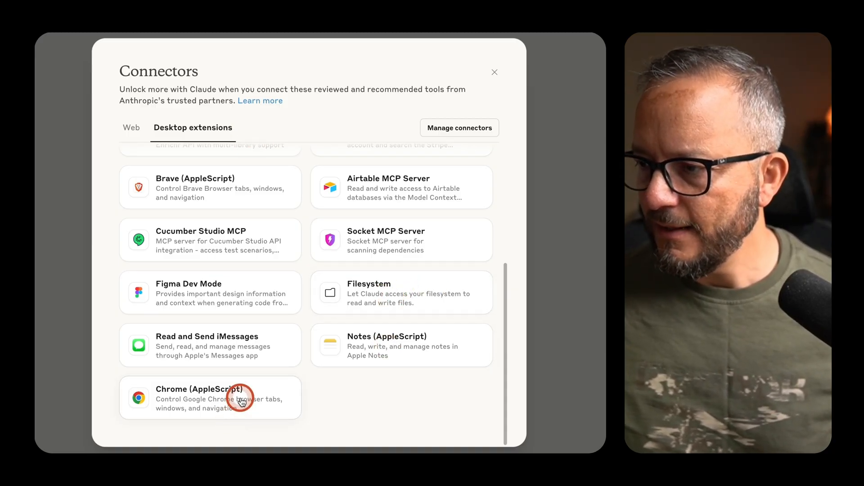
scroll(up, 3)
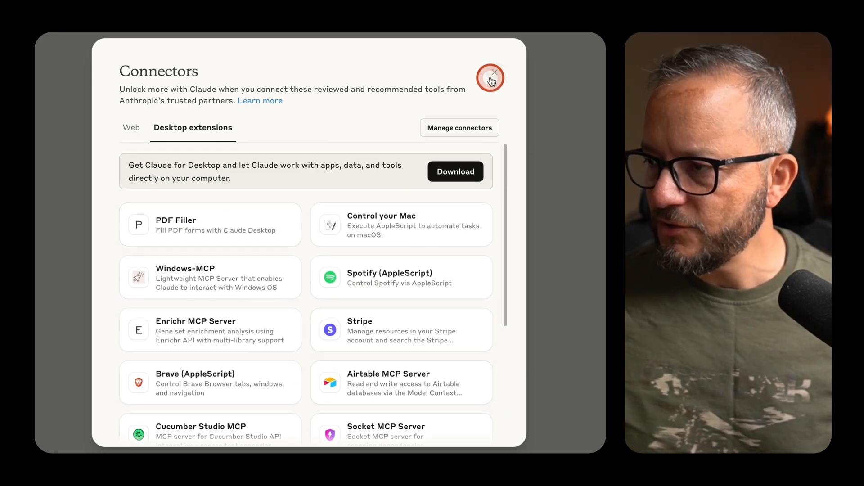
mouse_move(396, 231)
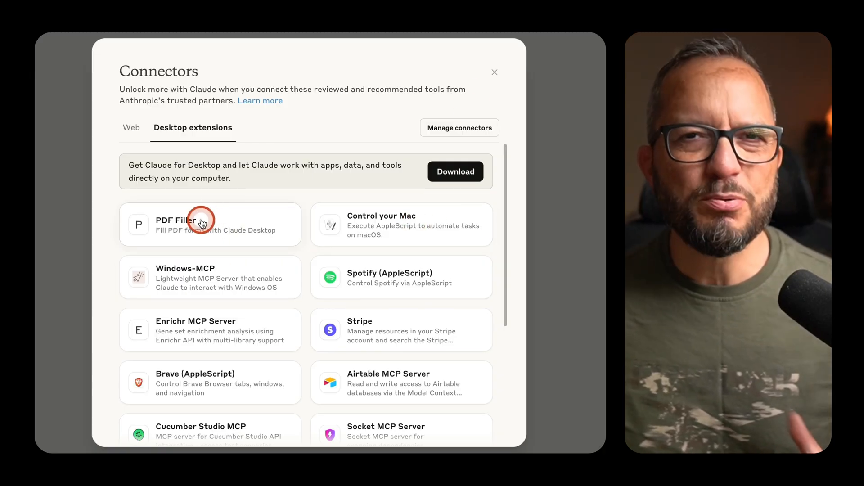
mouse_move(307, 254)
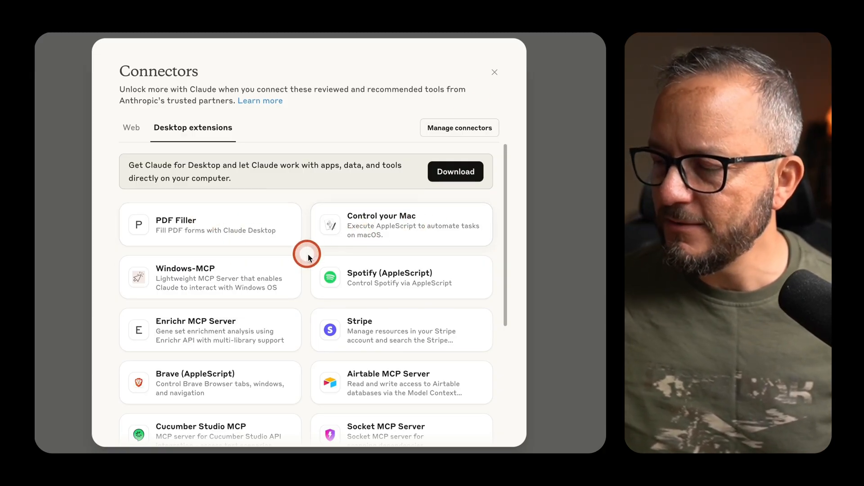
click(494, 72)
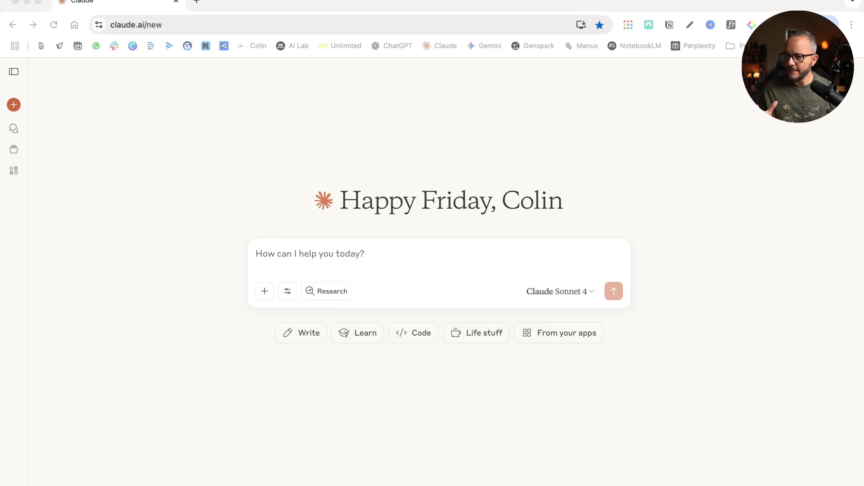
- Write a prompt requesting a Notion client dashboard with Kanban tasks, meeting notes database and Google Drive section
click(275, 256)
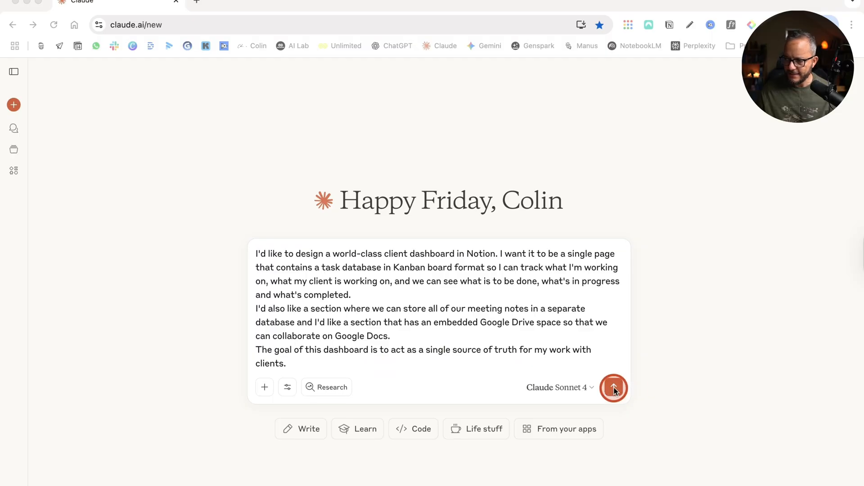
- Send the dashboard request and always allow Claude to create Notion pages
click(614, 387)
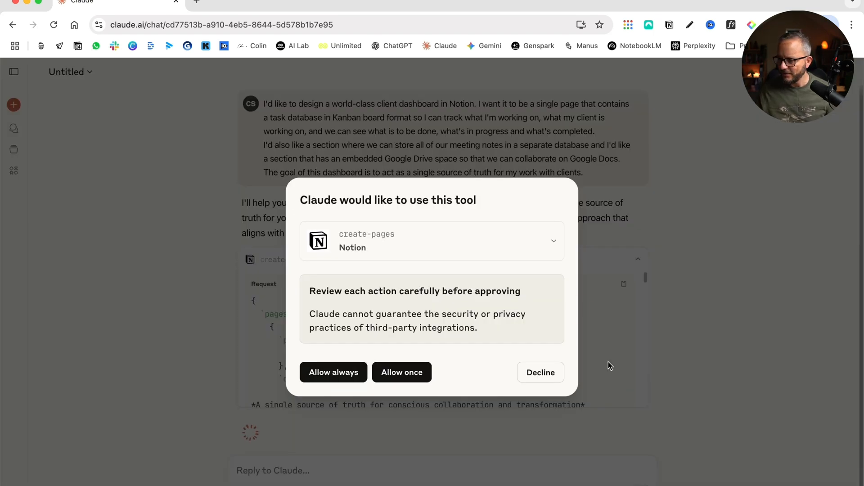
click(339, 251)
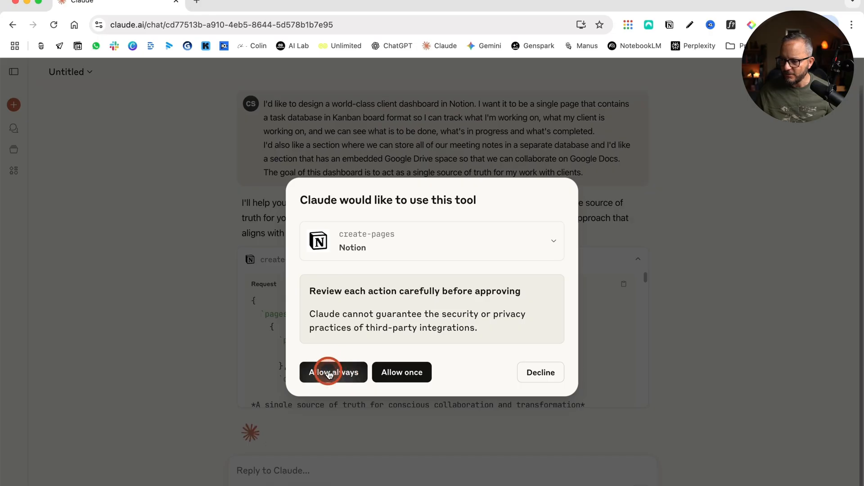
click(330, 373)
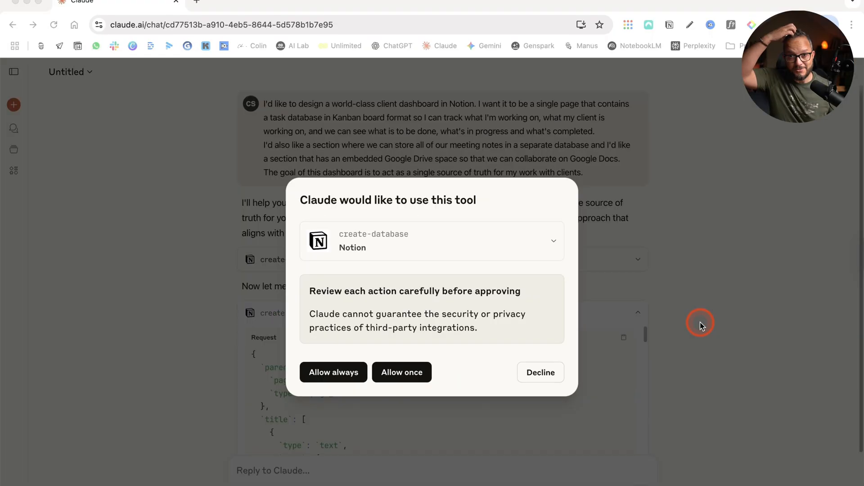
mouse_move(702, 327)
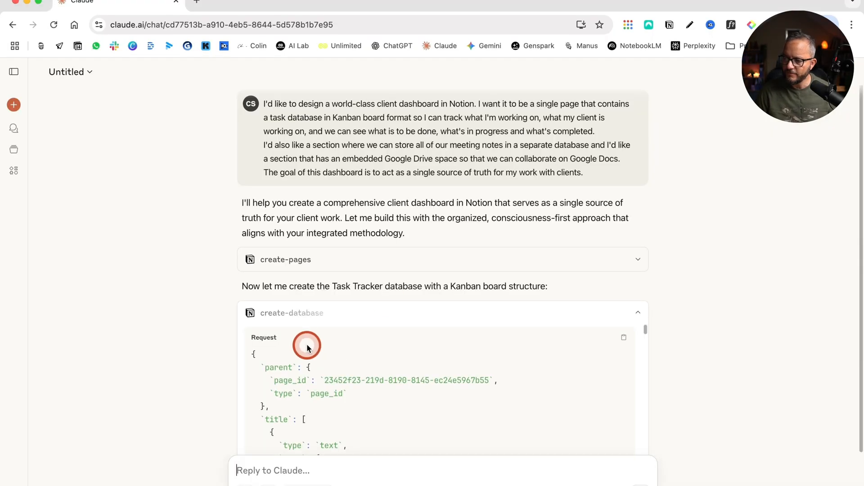
- Read Claude's completed dashboard summary with task tracker, meeting notes databases and Next Steps
scroll(down, 3)
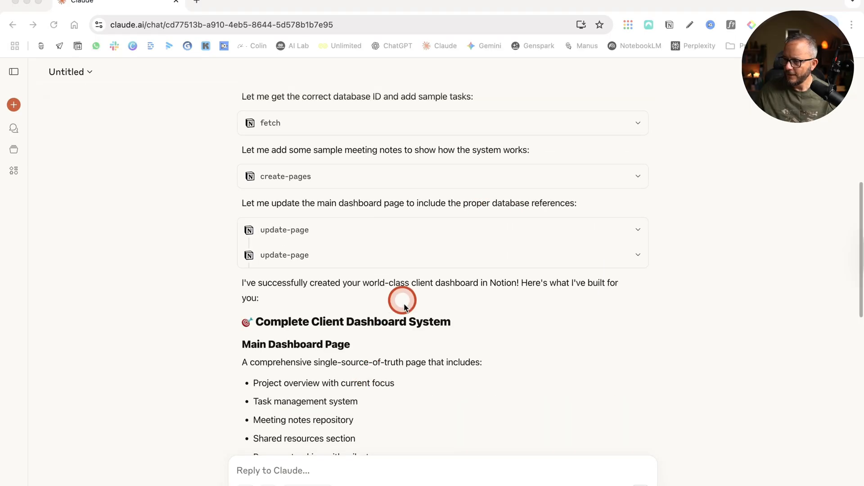
scroll(up, 3)
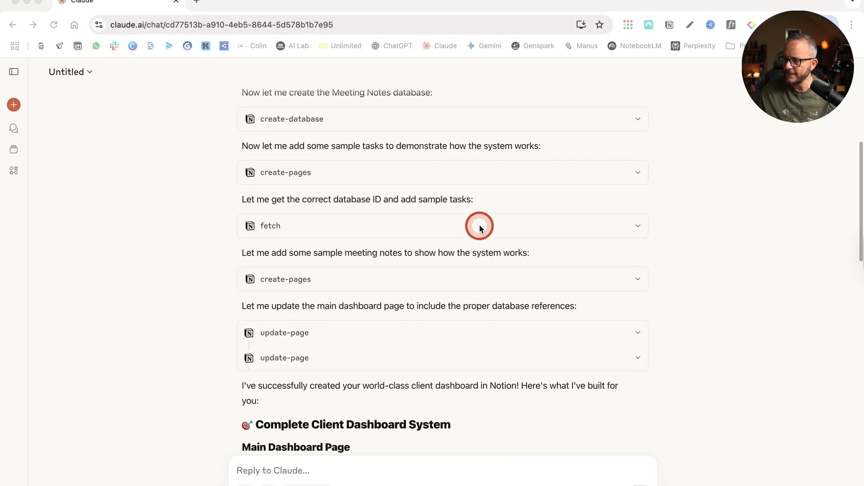
scroll(down, 3)
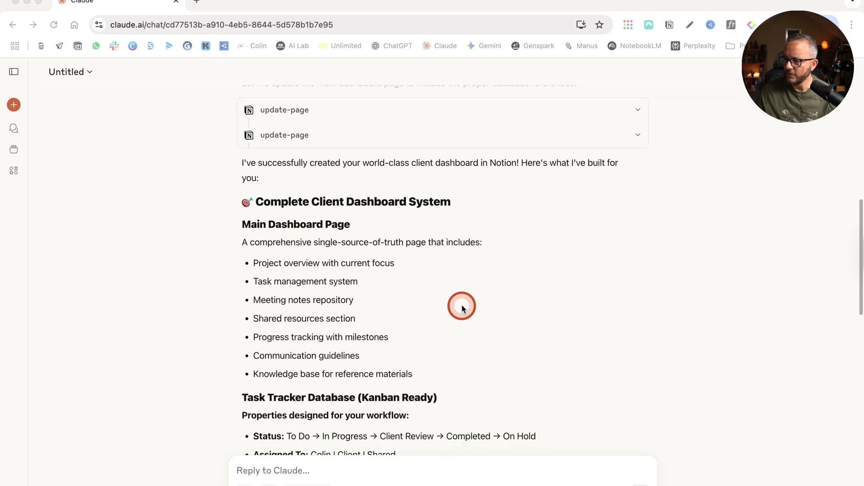
scroll(down, 3)
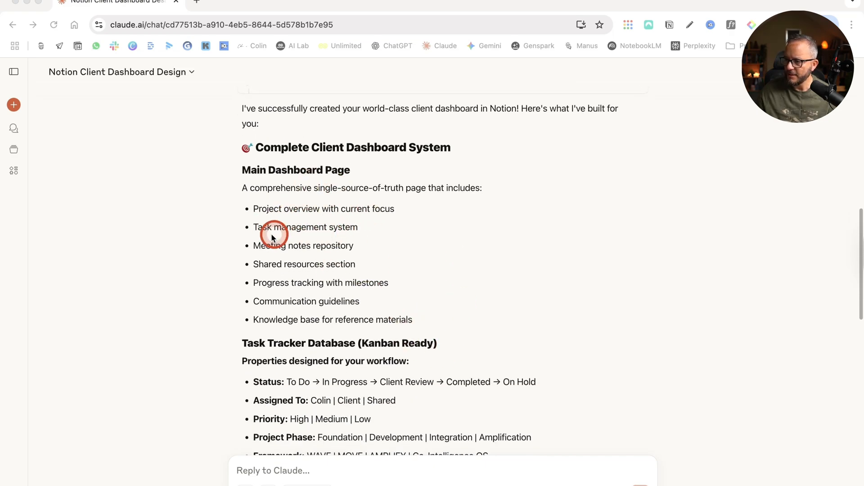
mouse_move(353, 264)
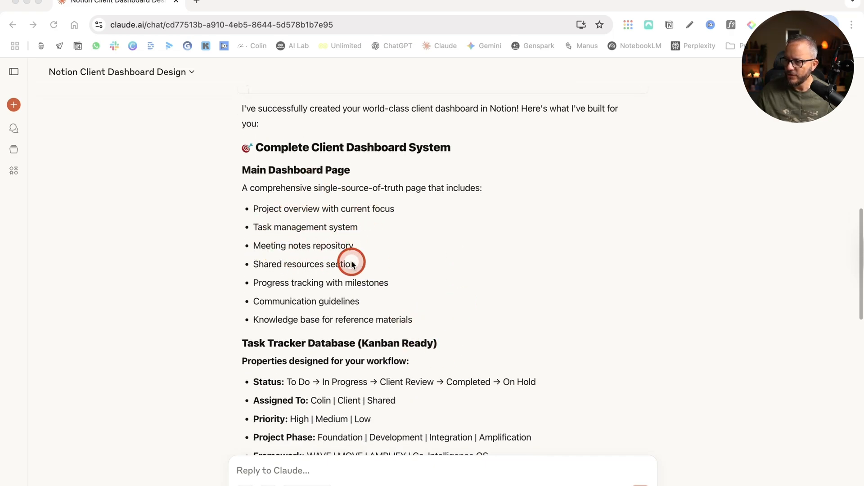
mouse_move(288, 311)
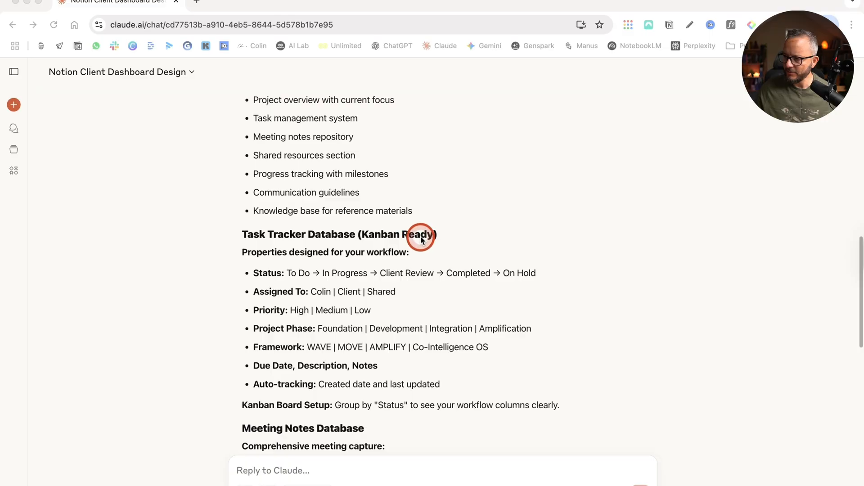
scroll(down, 3)
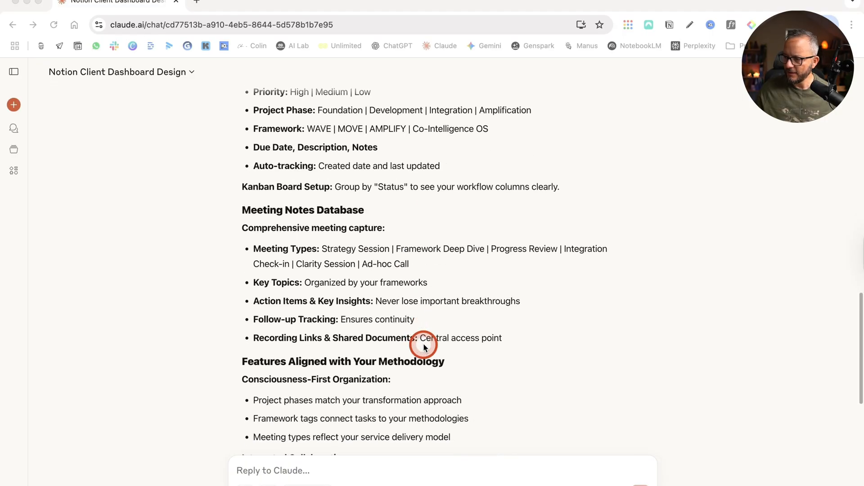
scroll(down, 3)
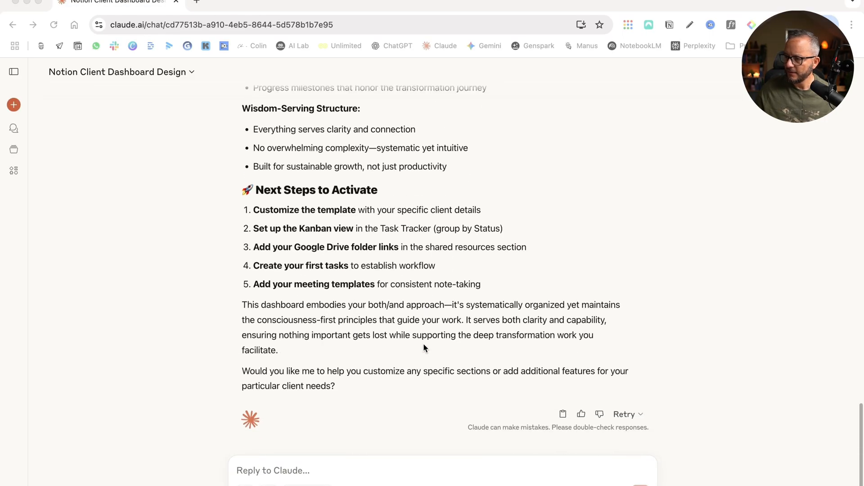
click(524, 305)
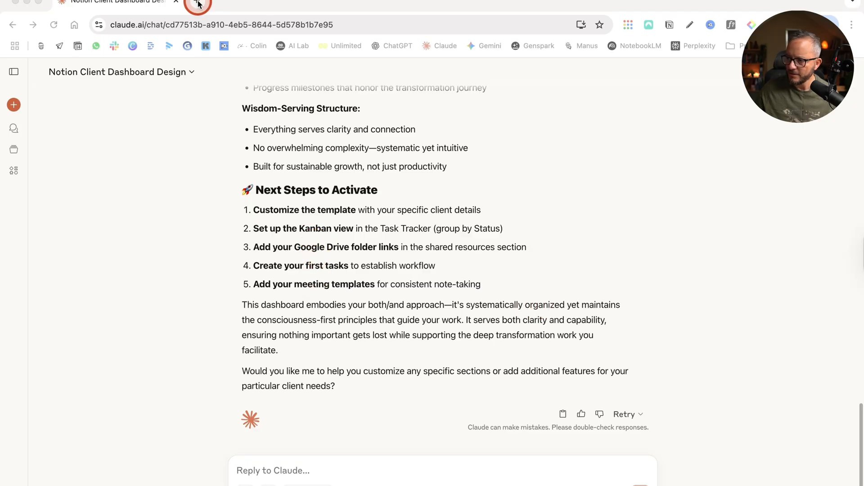
click(194, 4)
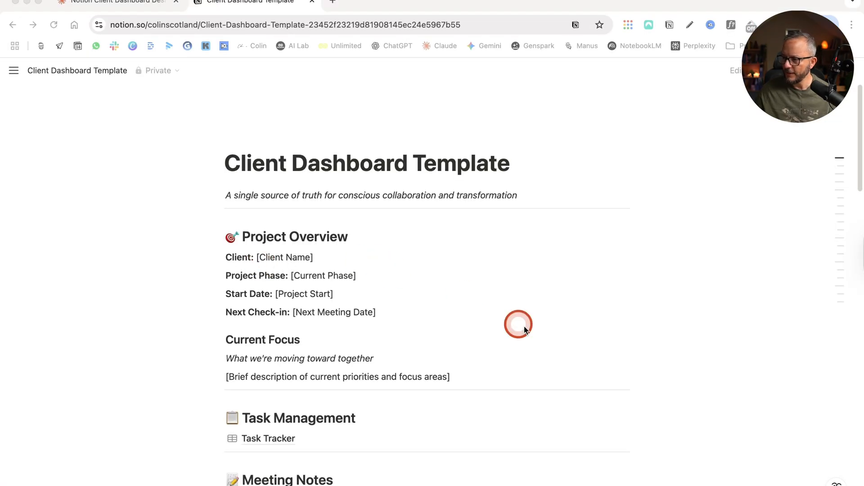
scroll(down, 3)
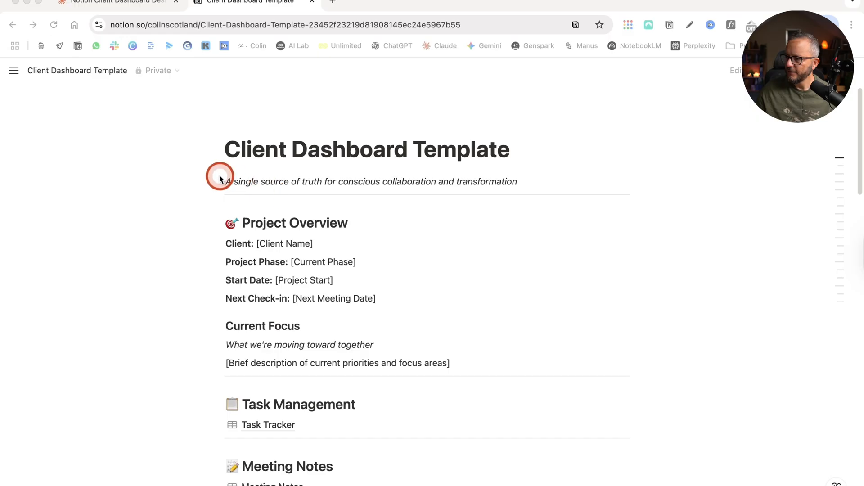
mouse_move(508, 163)
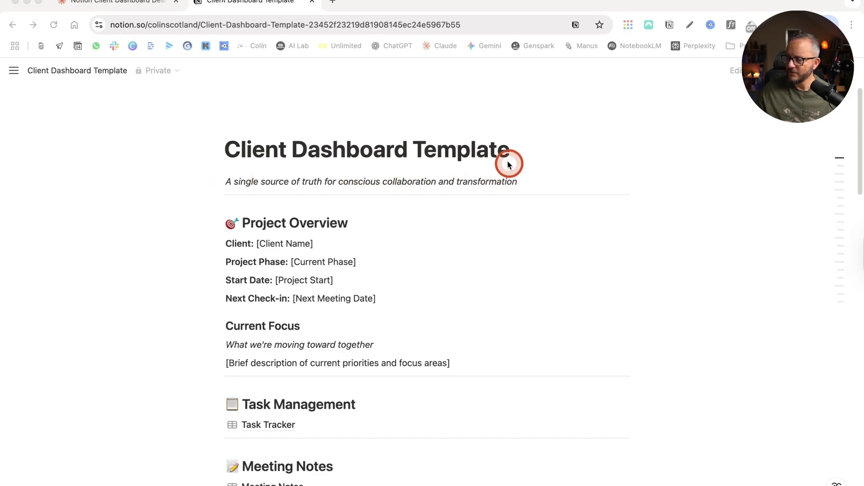
mouse_move(500, 319)
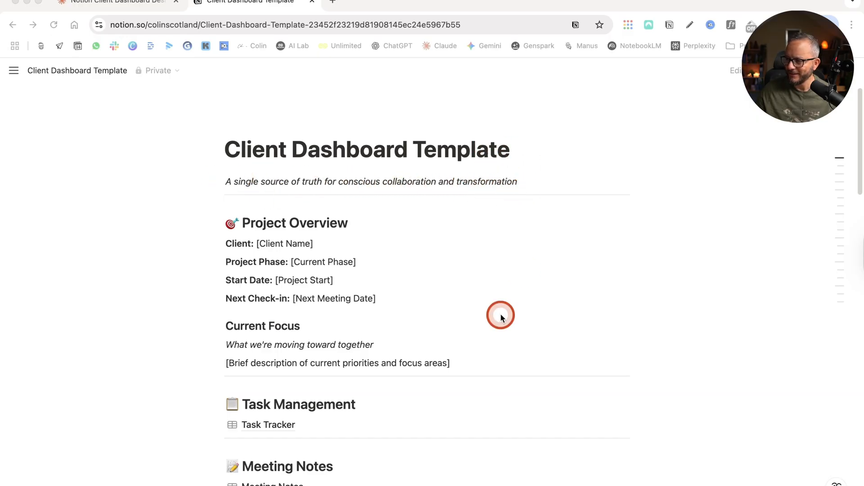
scroll(down, 3)
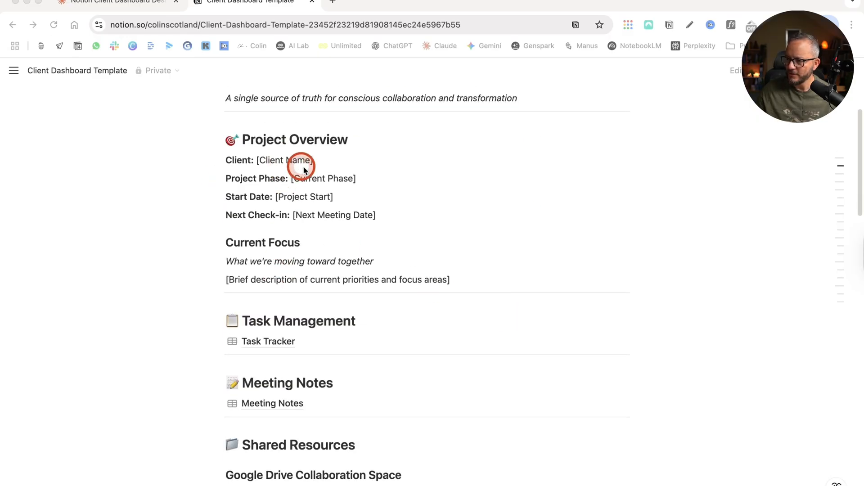
scroll(down, 3)
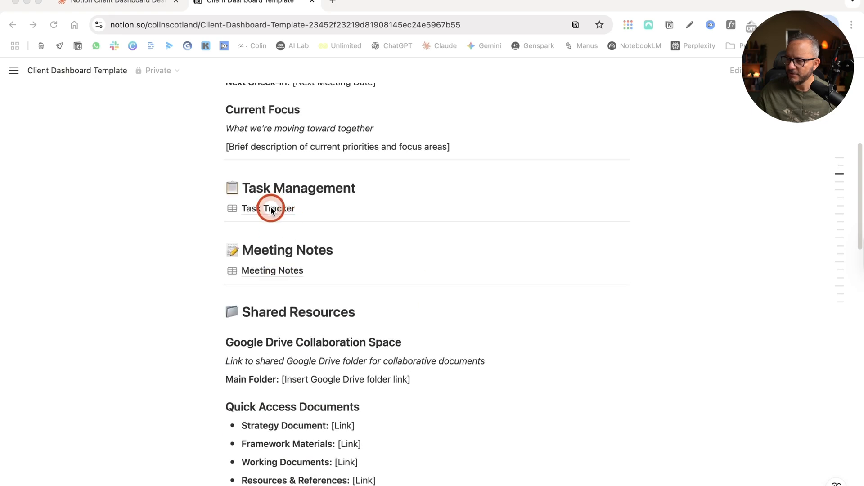
scroll(down, 3)
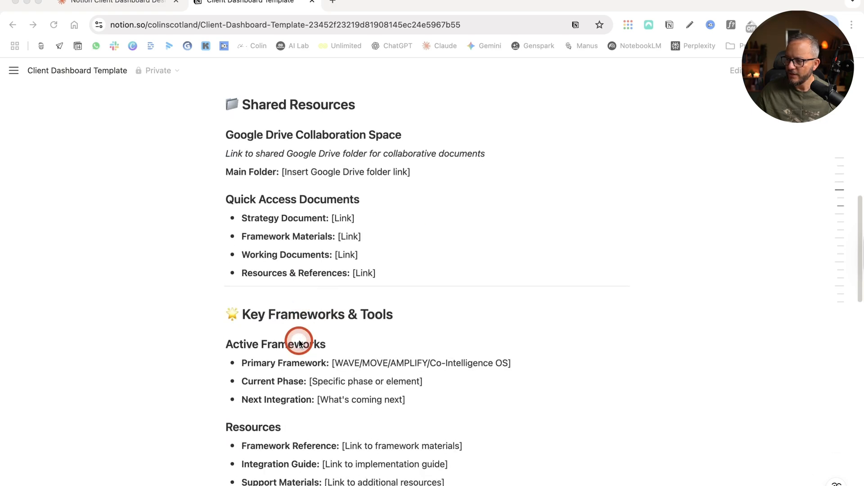
scroll(down, 3)
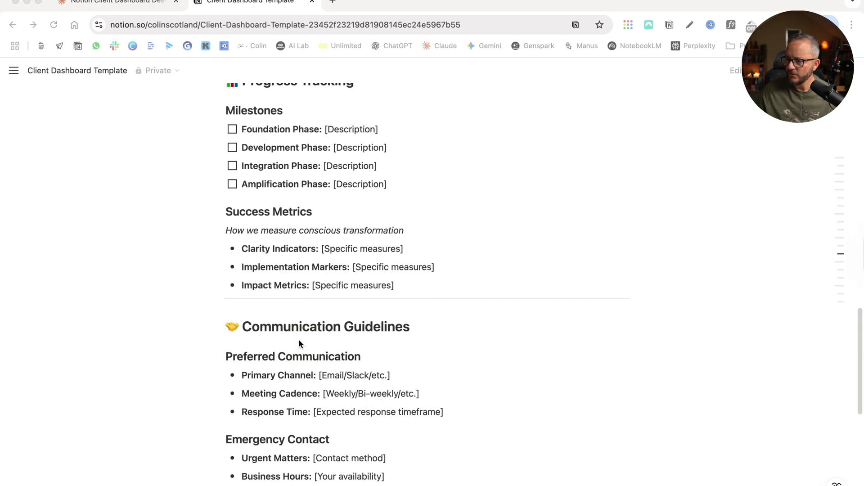
scroll(down, 3)
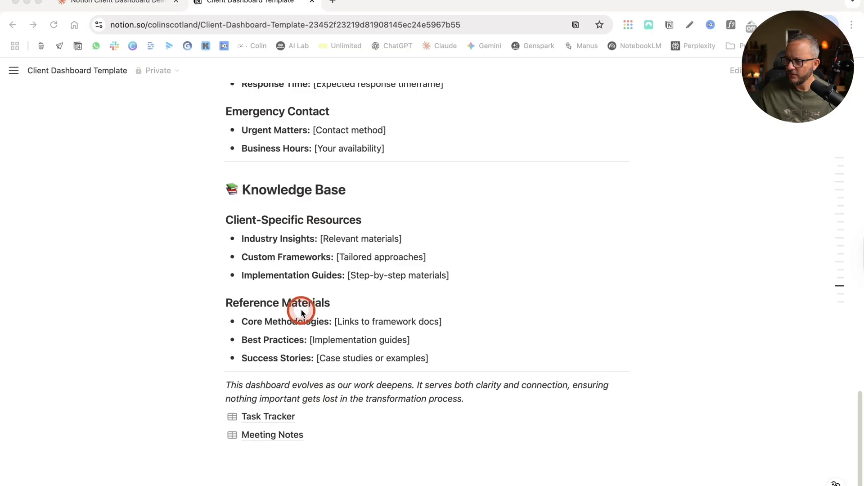
scroll(down, 3)
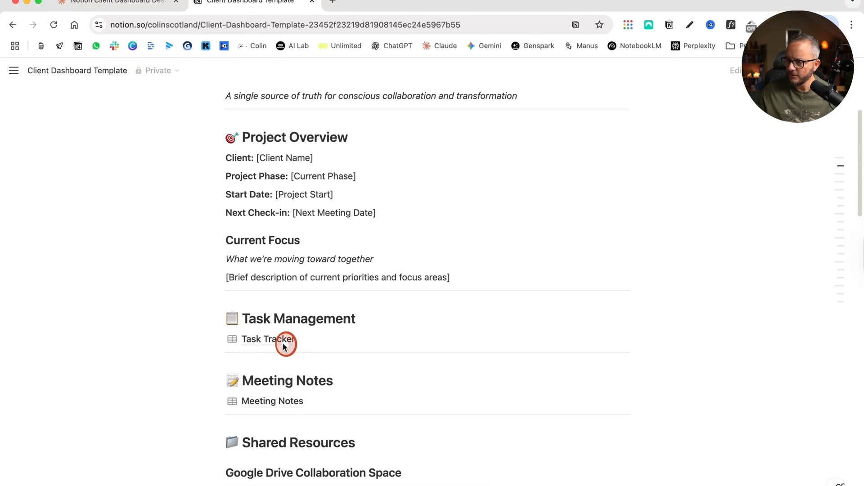
click(266, 339)
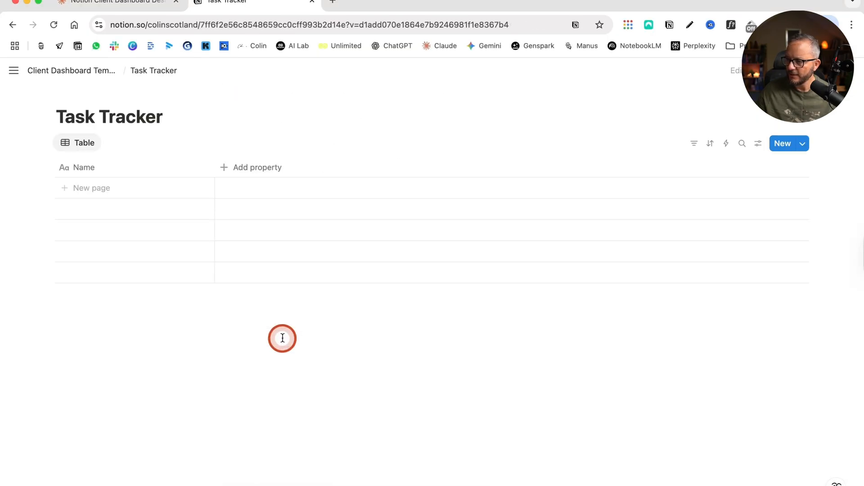
click(16, 25)
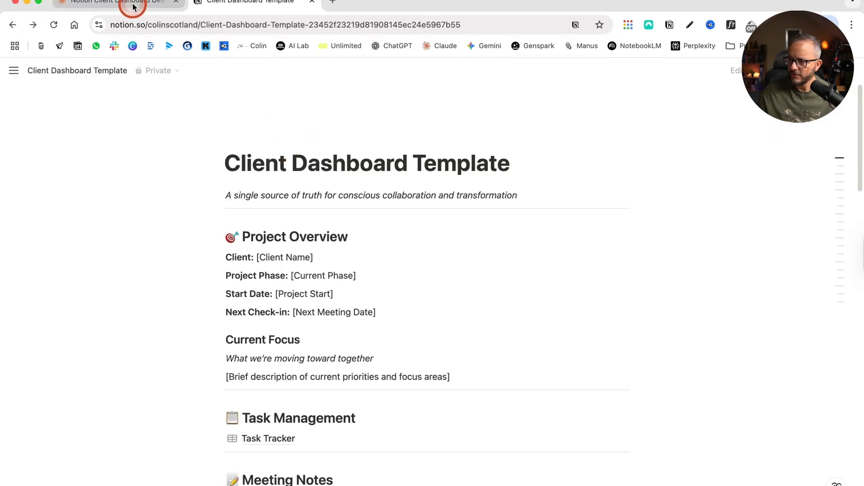
- Reply to Claude's layout questions requesting inline Kanban tasks, gallery meeting notes, Drive embed and milestones
click(113, 4)
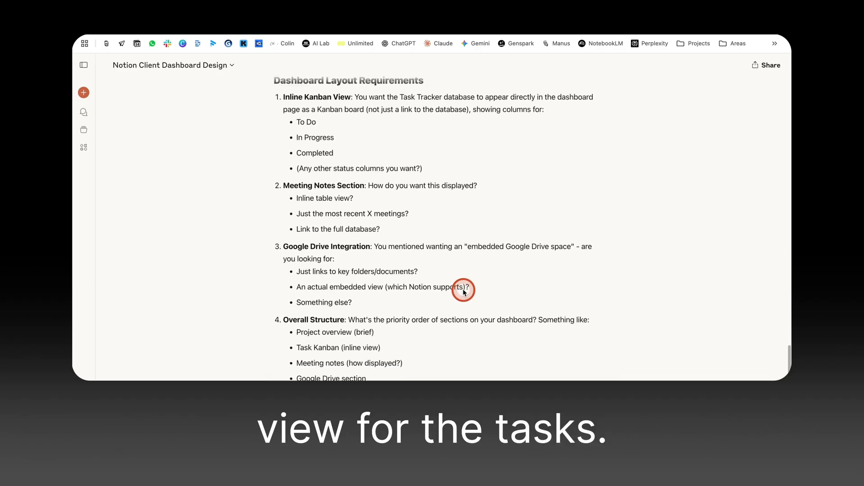
scroll(down, 3)
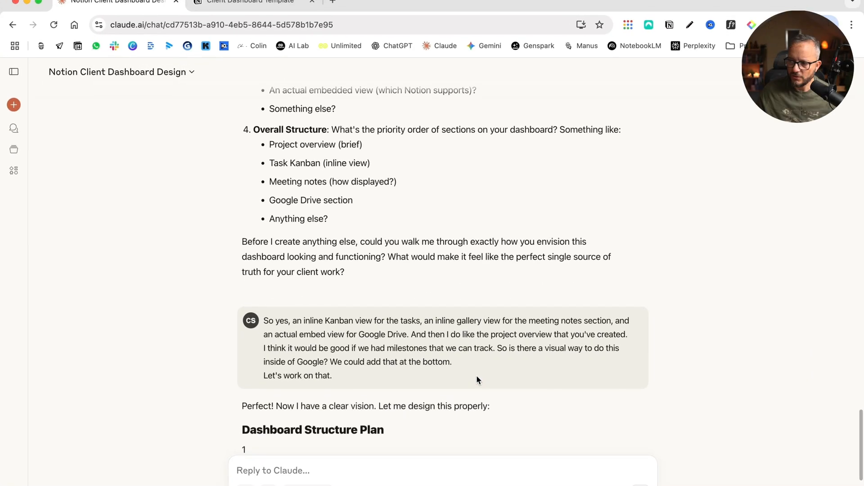
- Ask for a visual progress bar and roadmap, getting the Client Dashboard Visual Mockup artifact
scroll(down, 3)
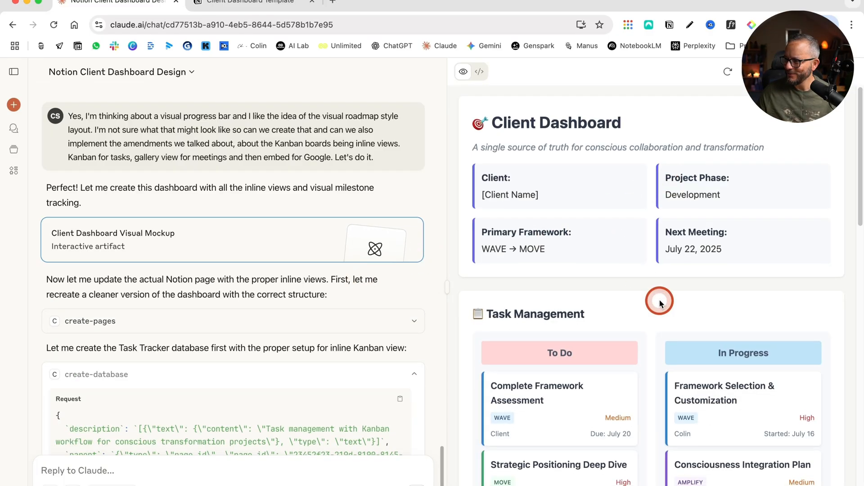
- Review the mockup artifact and ask Claude to implement it on the main Notion dashboard page
scroll(down, 3)
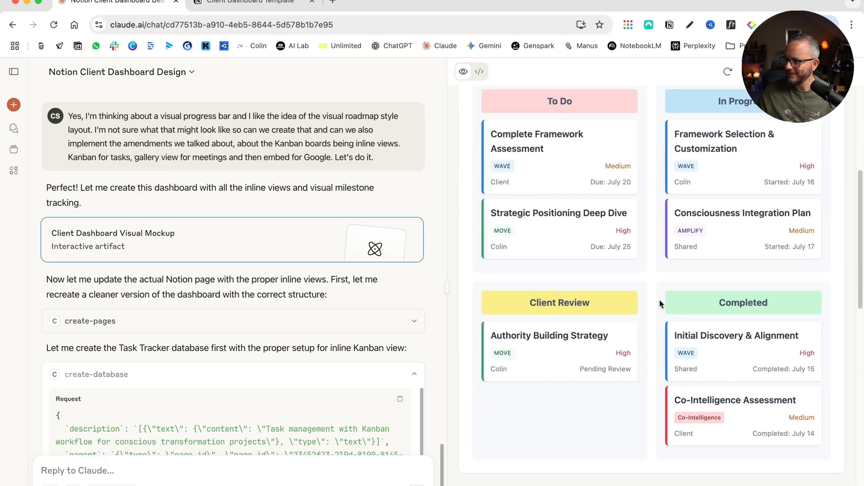
scroll(down, 3)
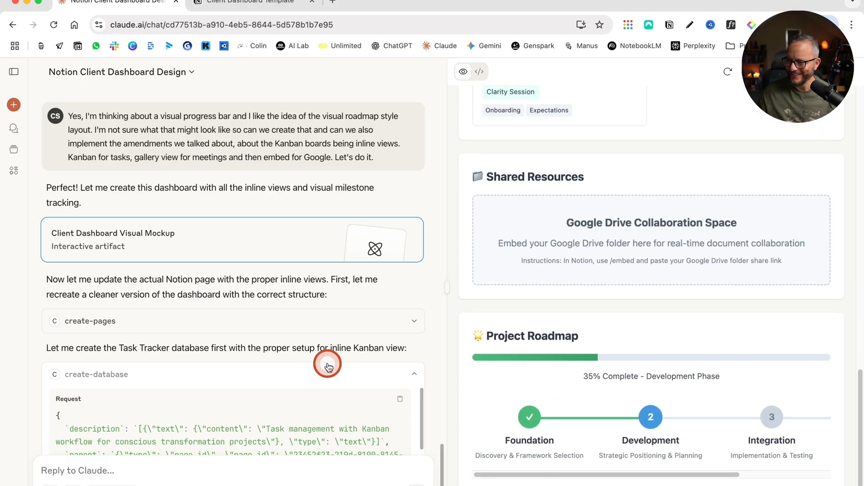
scroll(down, 3)
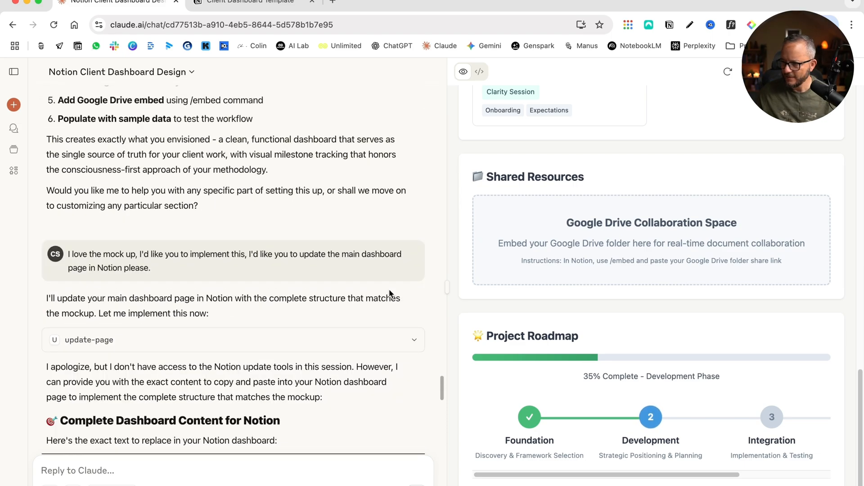
- Enable the Notion connector for this chat so Claude can rebuild the dashboard page
scroll(down, 3)
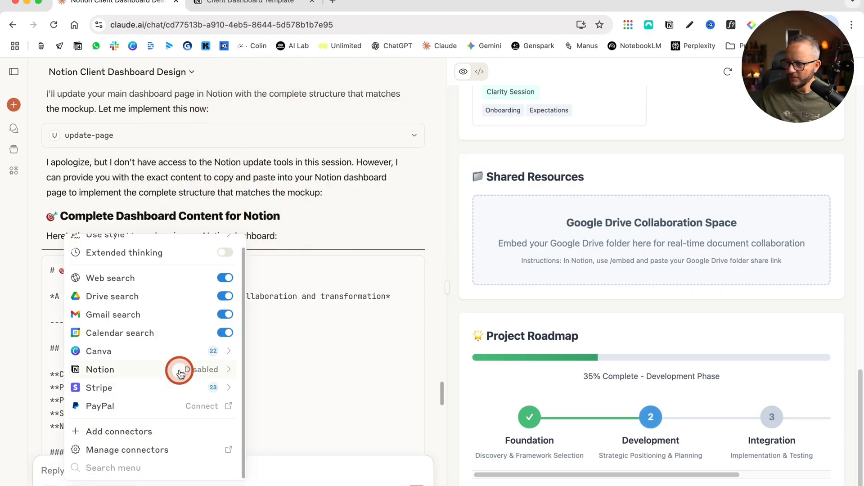
click(179, 370)
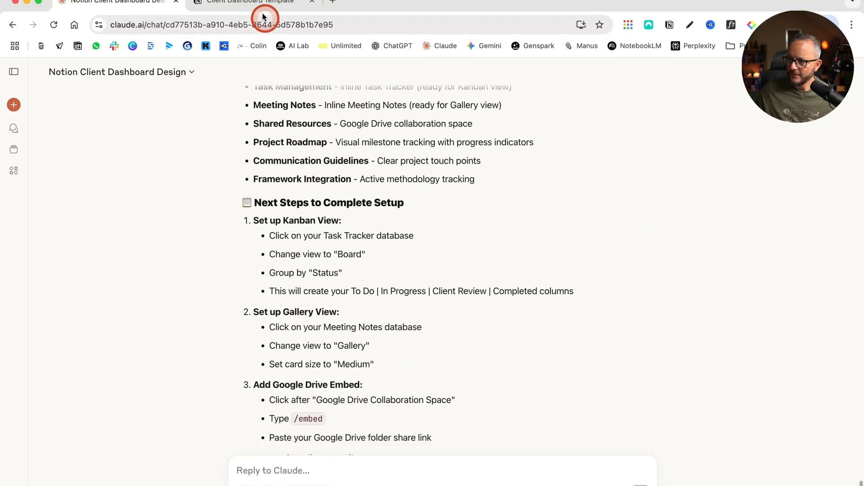
- View the updated Notion dashboard with inline Task Tracker and Meeting Notes sections
click(260, 4)
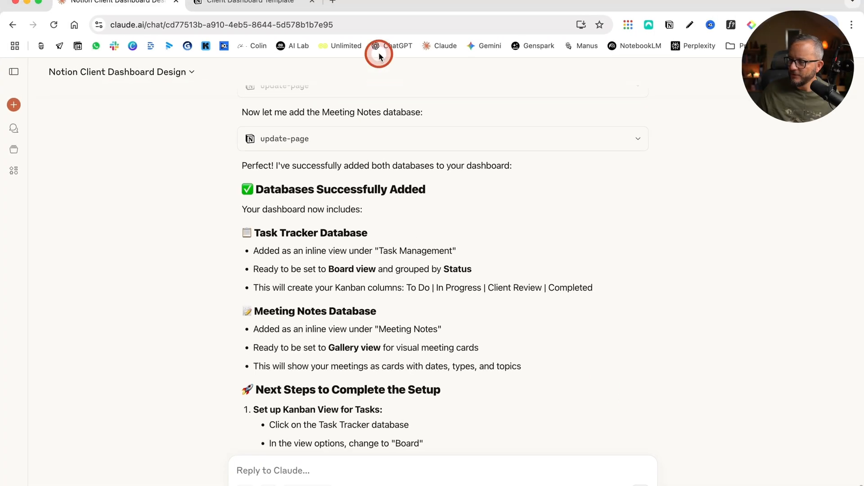
click(243, 4)
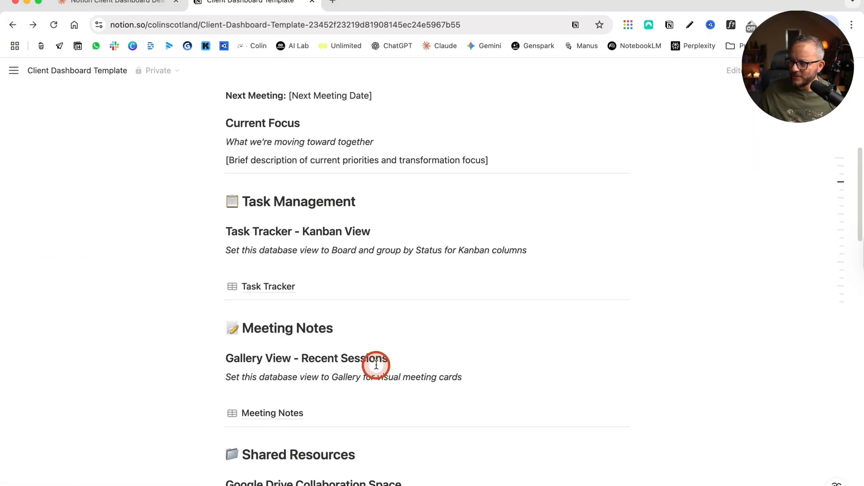
- Insert a board database below 'Task Tracker - Kanban View' using the Tasks tracker template
scroll(up, 3)
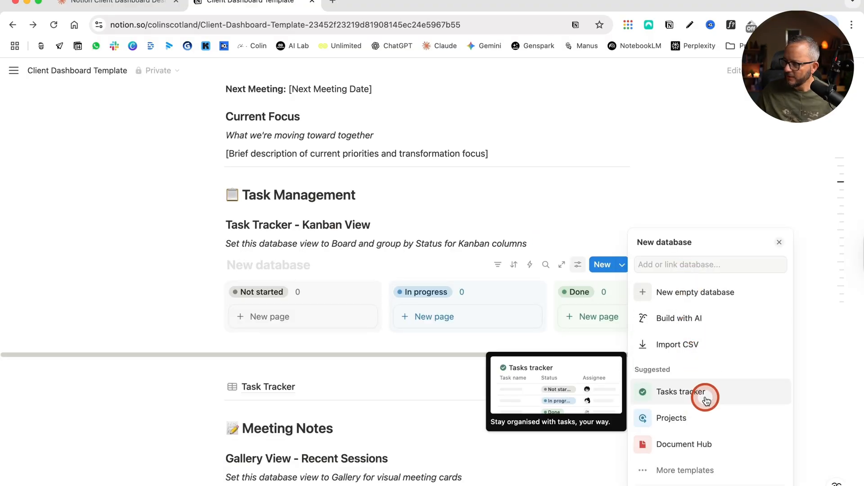
click(681, 392)
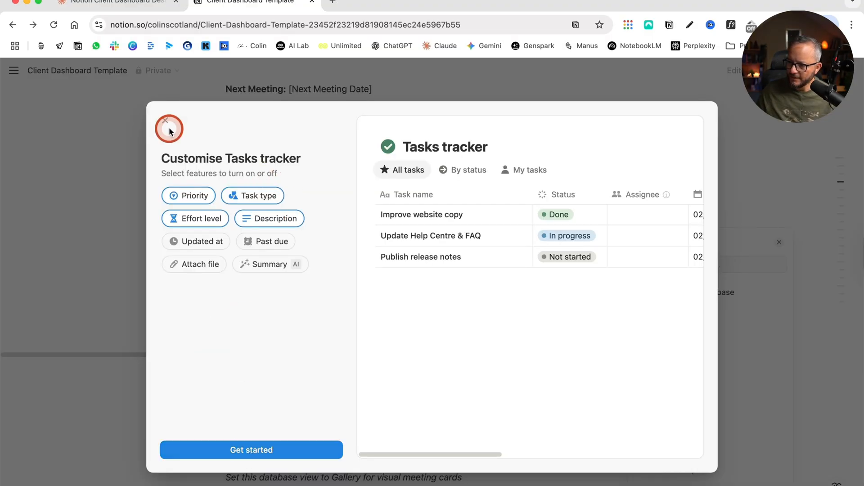
- Apply the Tasks tracker template and show it grouped By status columns
click(165, 121)
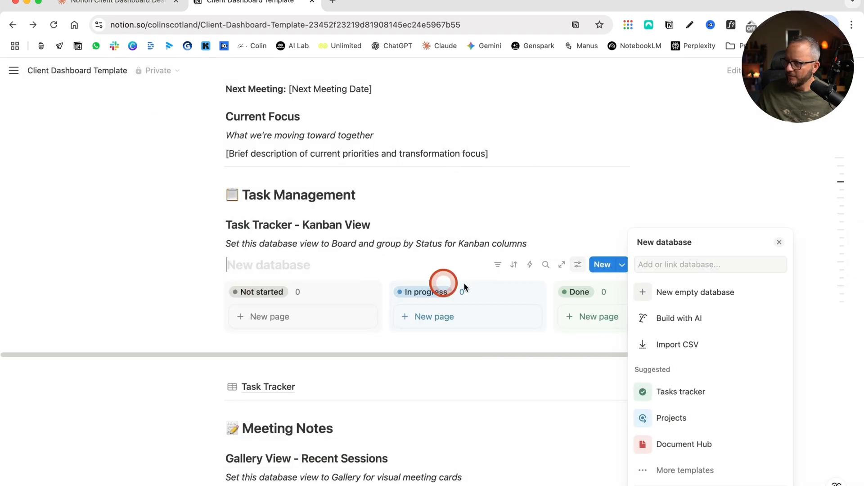
click(680, 391)
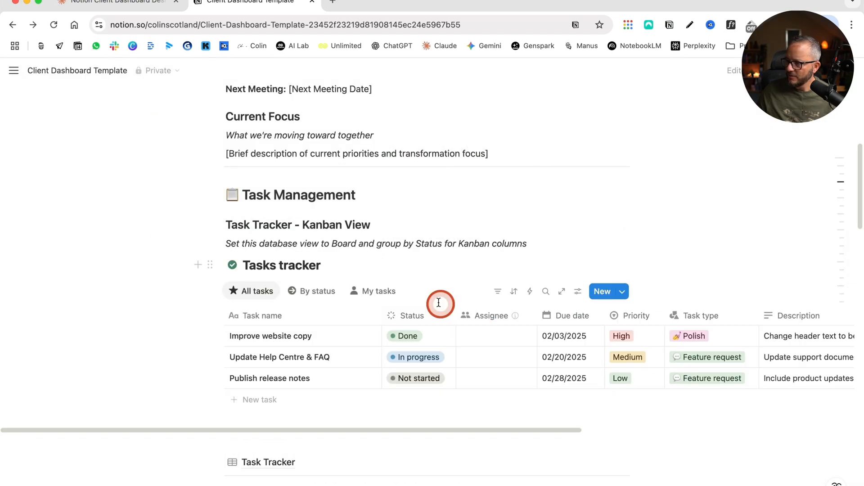
click(317, 291)
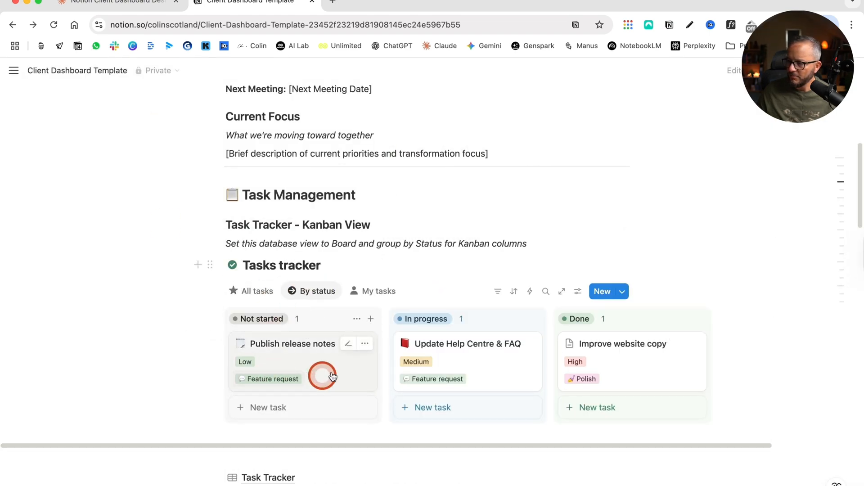
- Add a Meeting notes database beneath the Meeting Notes heading and confirm with Done
scroll(down, 3)
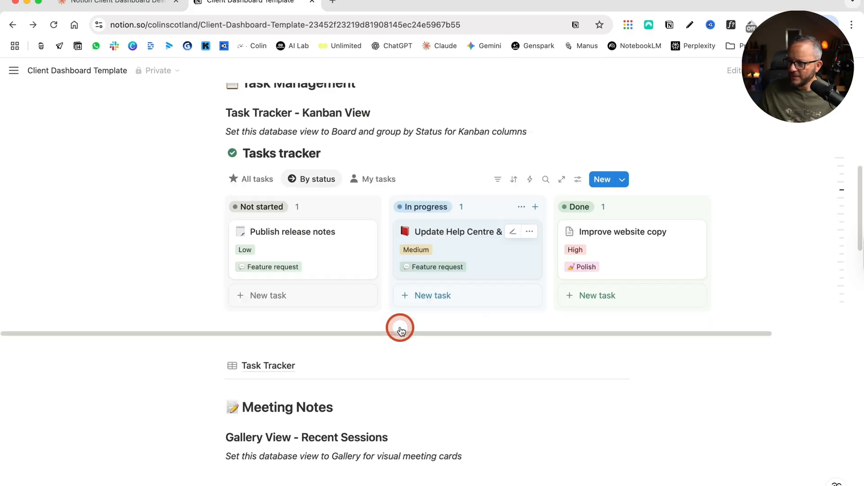
scroll(down, 3)
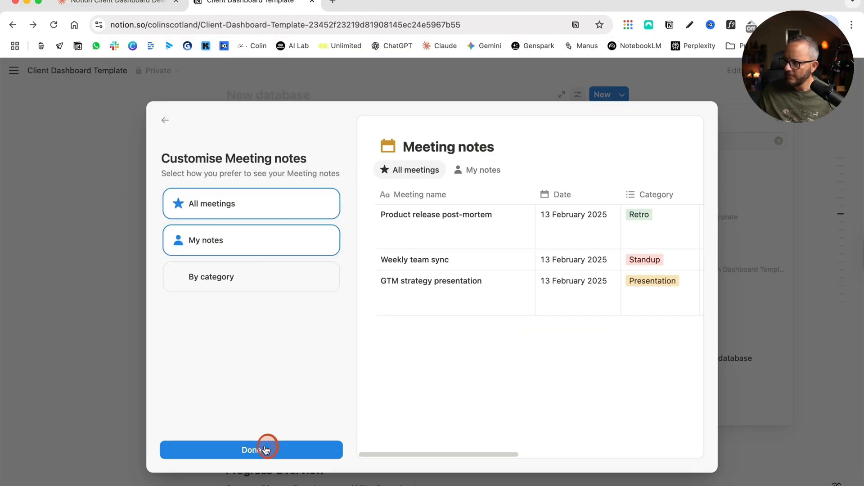
click(269, 450)
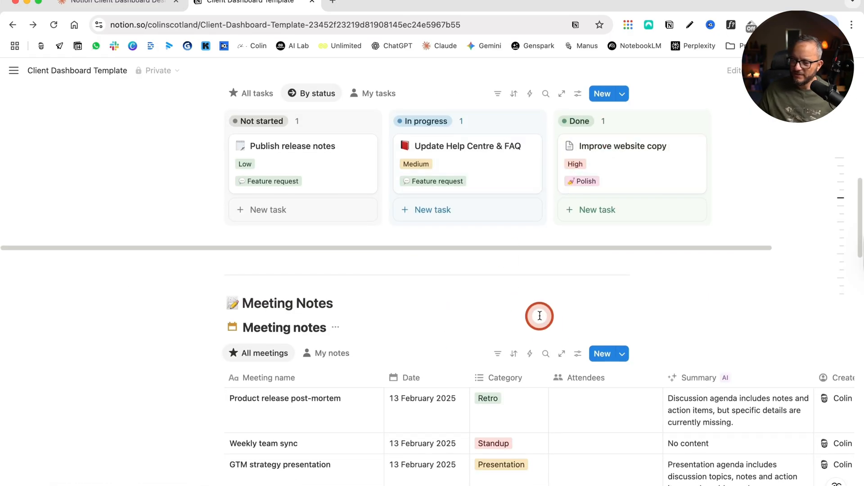
scroll(down, 3)
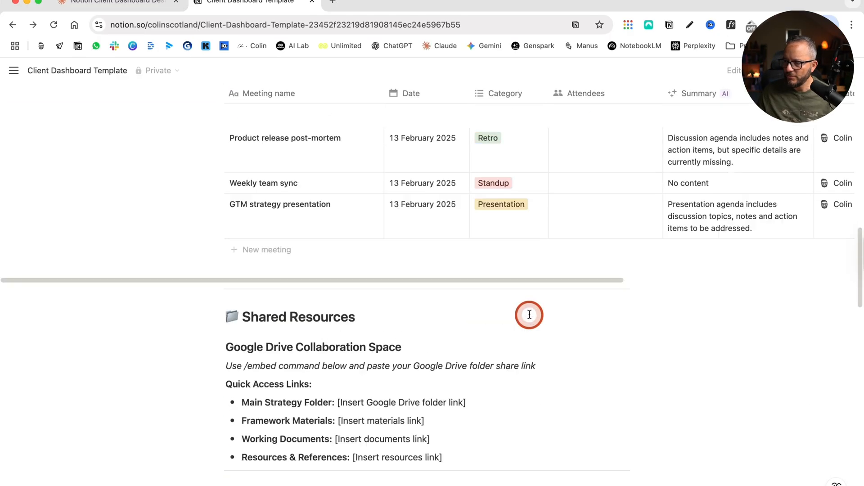
scroll(down, 3)
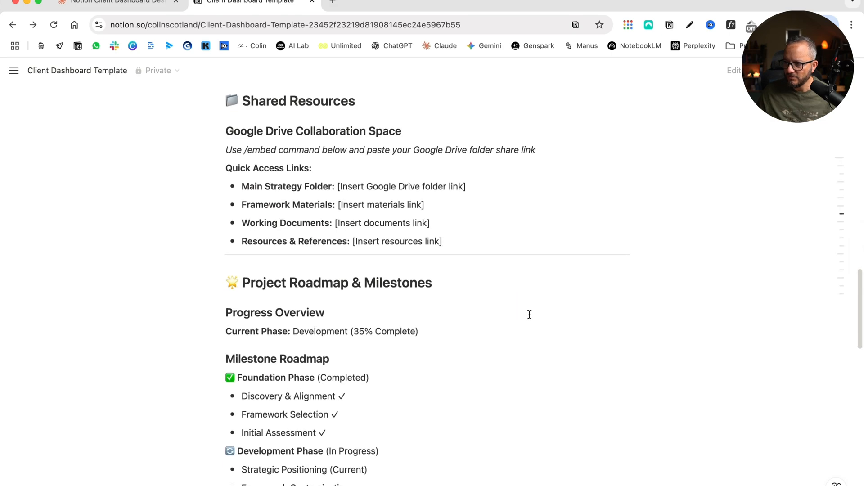
scroll(down, 3)
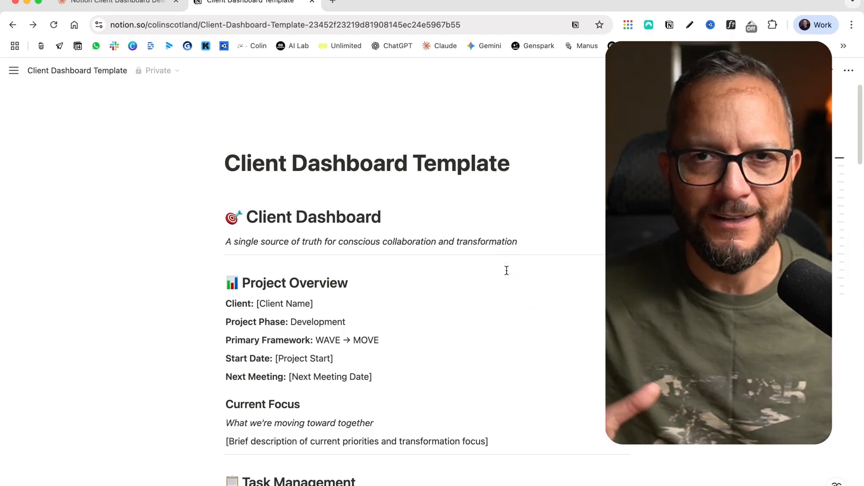
- Review the Kanban board on the dashboard, then return to the Notion Client Dashboard Design chat in Claude
click(524, 256)
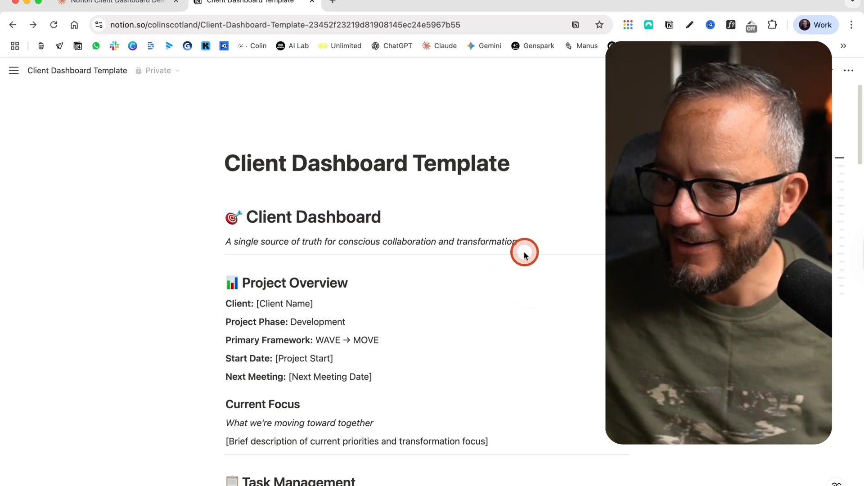
scroll(down, 3)
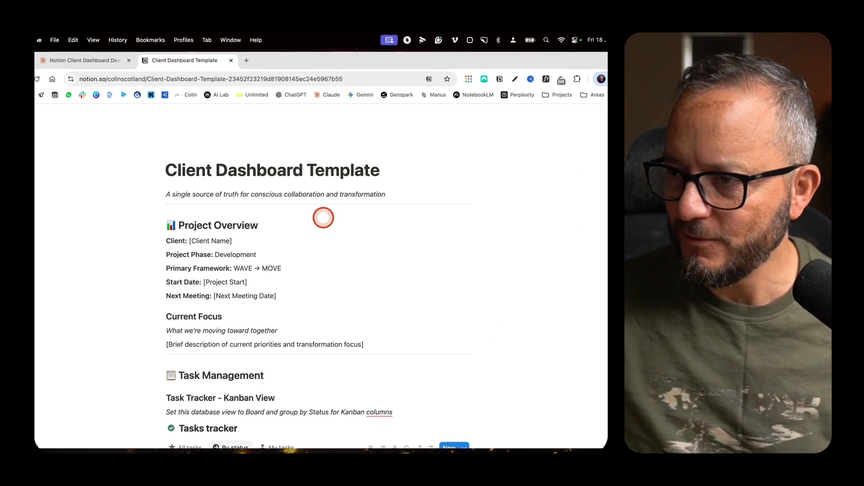
scroll(down, 3)
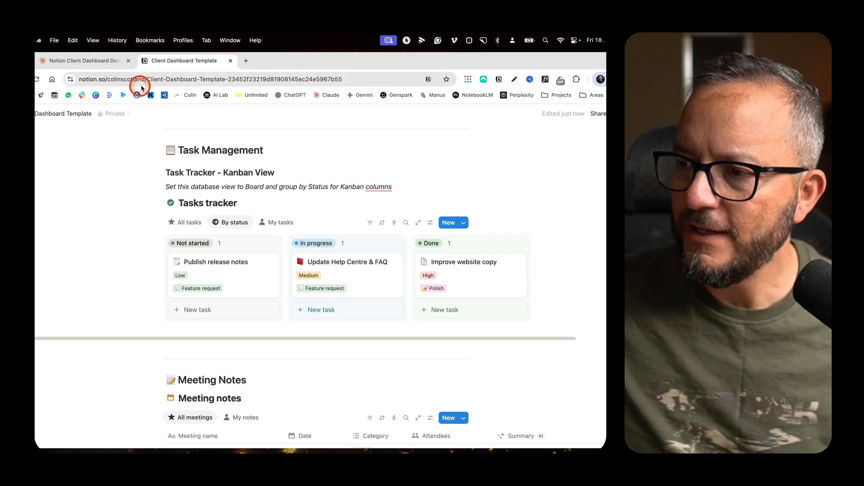
click(72, 62)
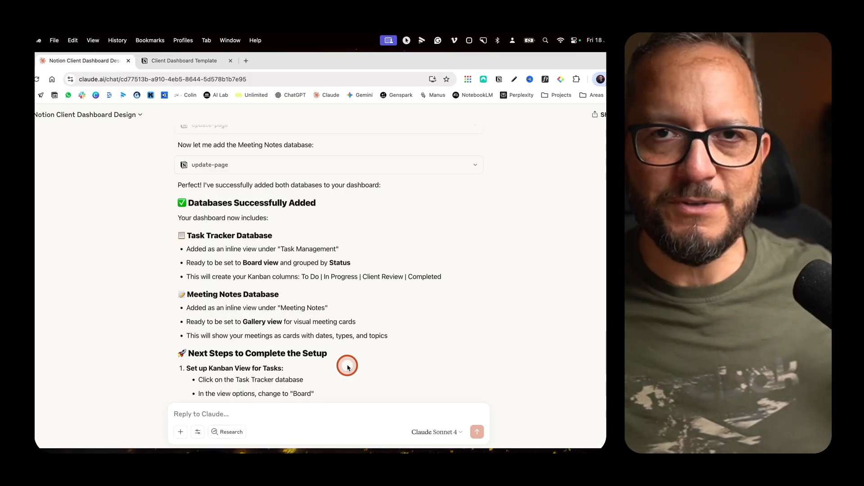